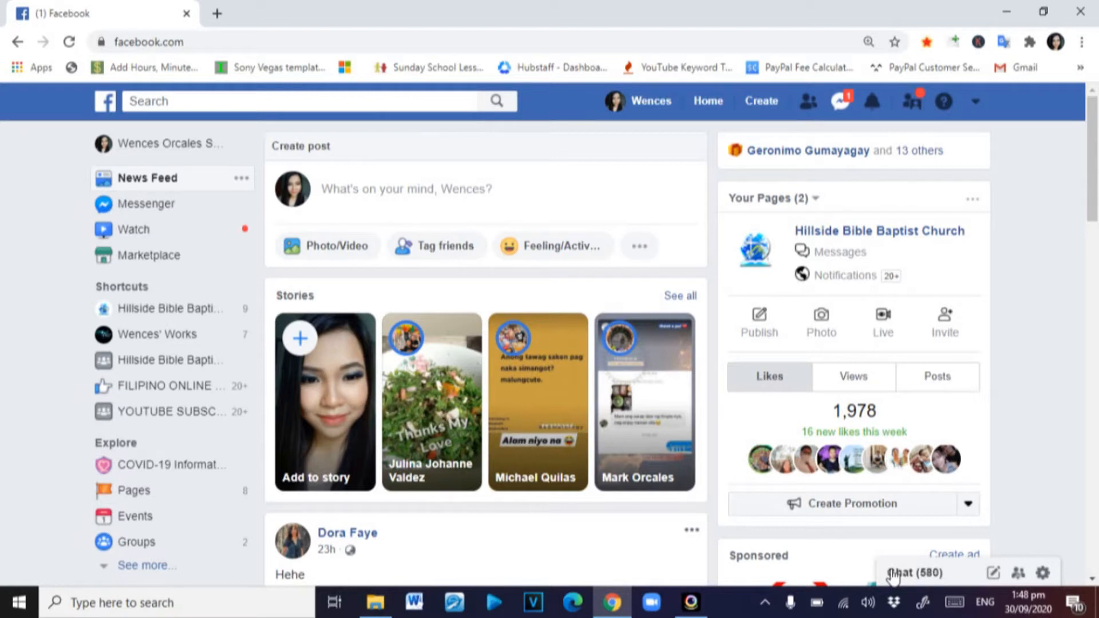
{"action": "mouse_move", "coordinate": [891, 557]}
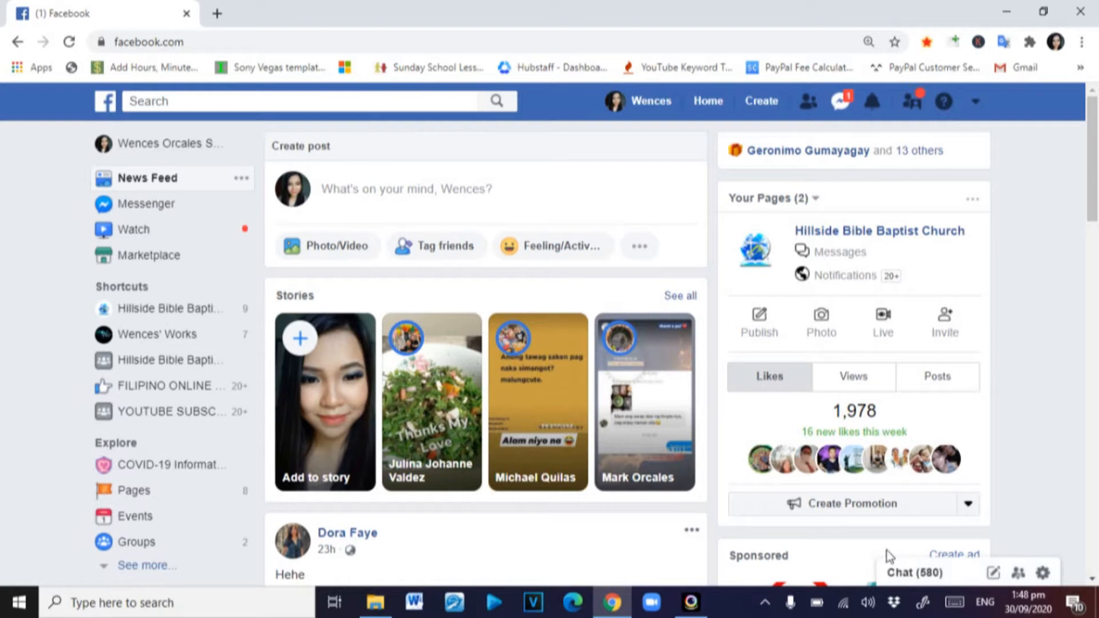
Scroll the old news feed before moving to the redesigned Facebook home page
{"action": "scroll", "scroll_direction": "down", "scroll_amount": 3}
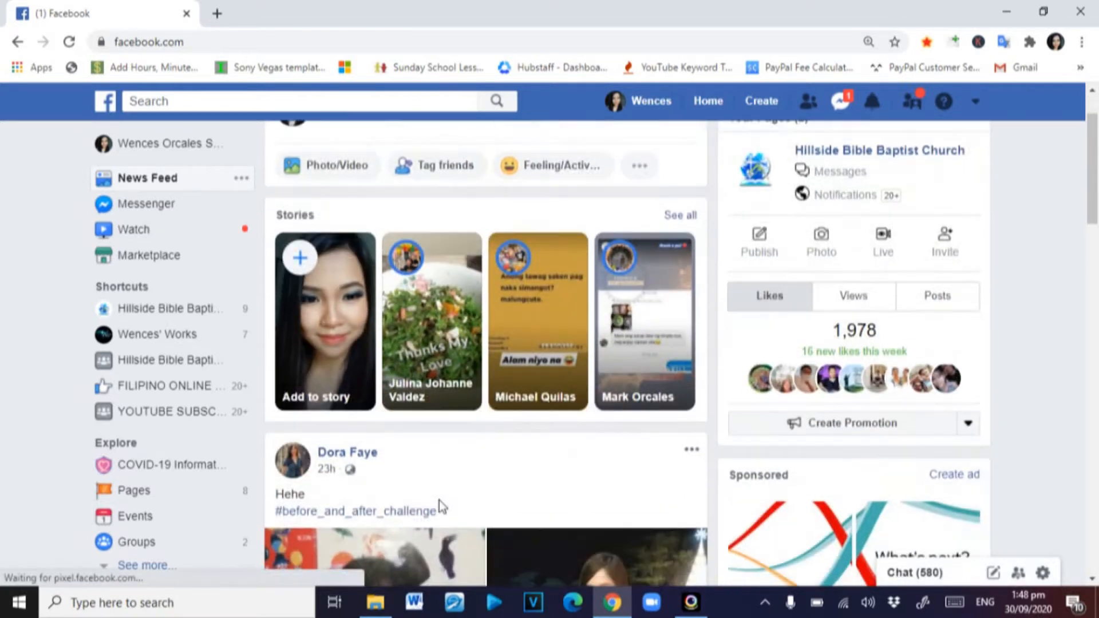
{"action": "scroll", "scroll_direction": "up", "scroll_amount": 3}
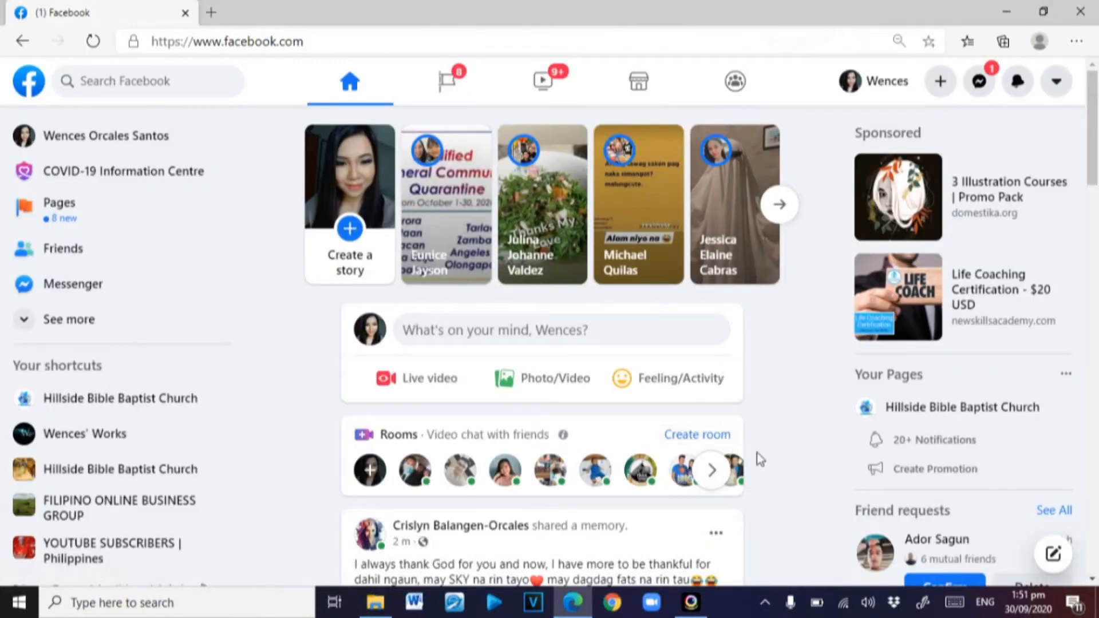
{"action": "mouse_move", "coordinate": [414, 389]}
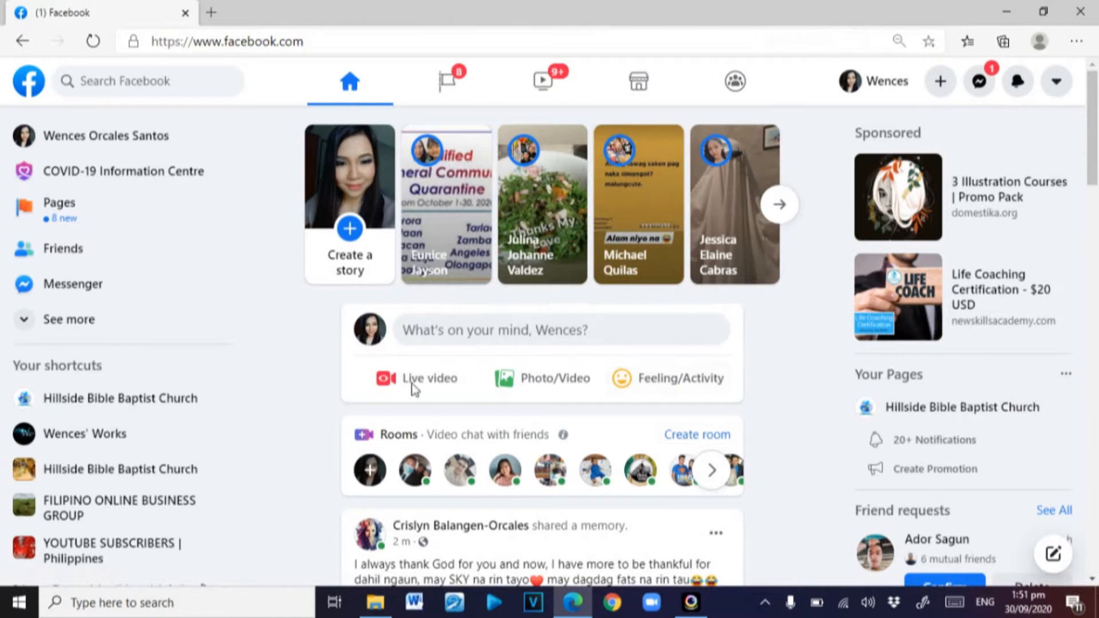
{"action": "mouse_move", "coordinate": [414, 379]}
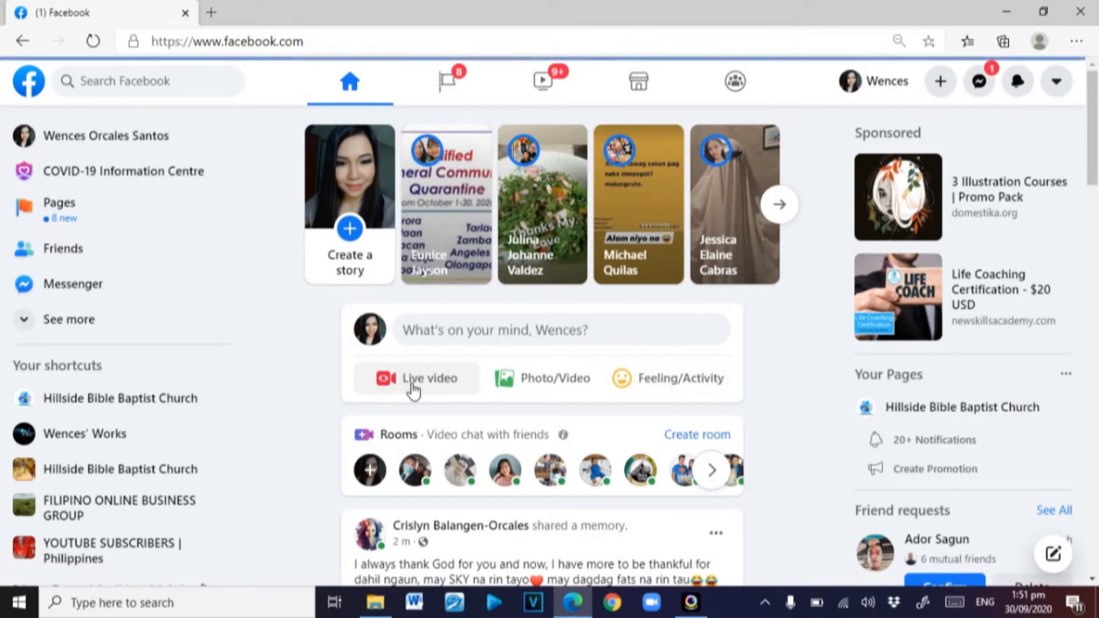
Start a new broadcast from 'Live video' under the post composer
{"action": "left_click", "coordinate": [414, 379]}
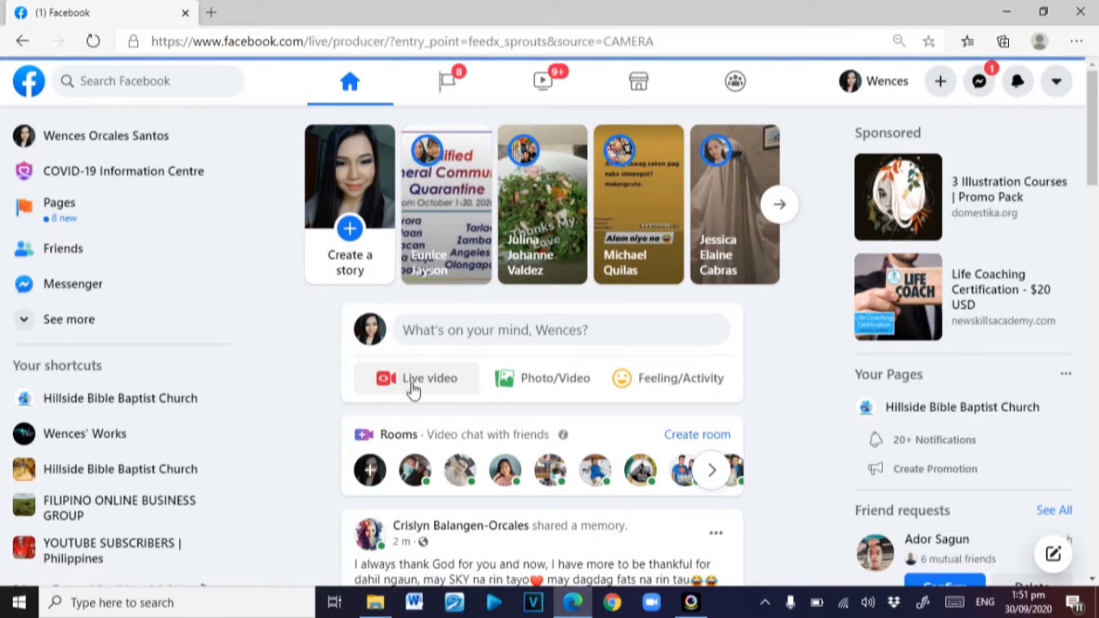
{"action": "mouse_move", "coordinate": [435, 388]}
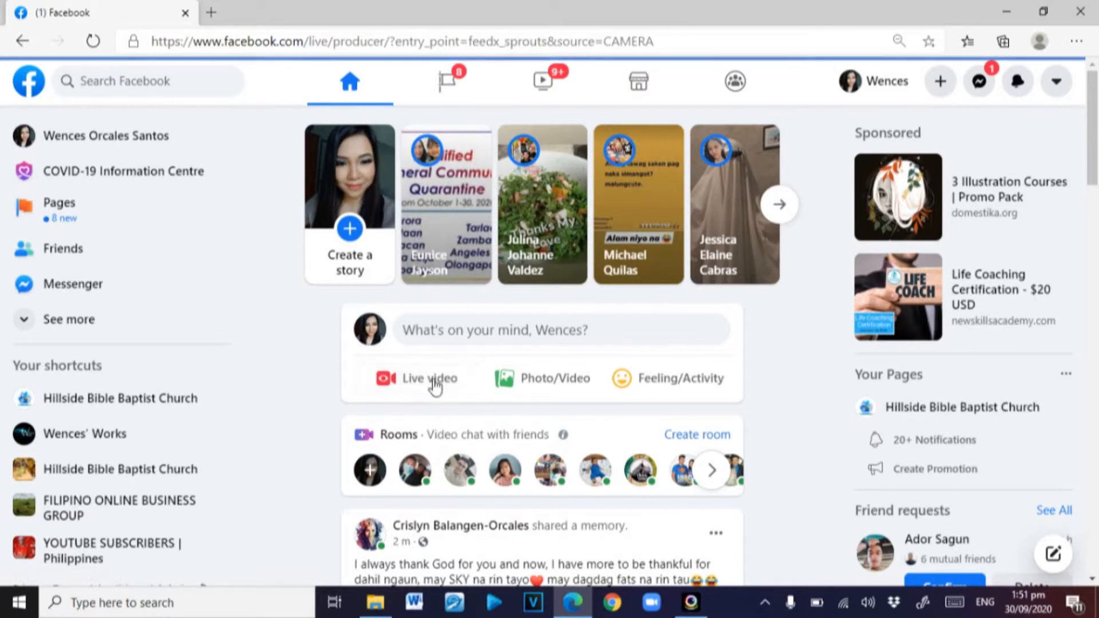
{"action": "left_click", "coordinate": [431, 379]}
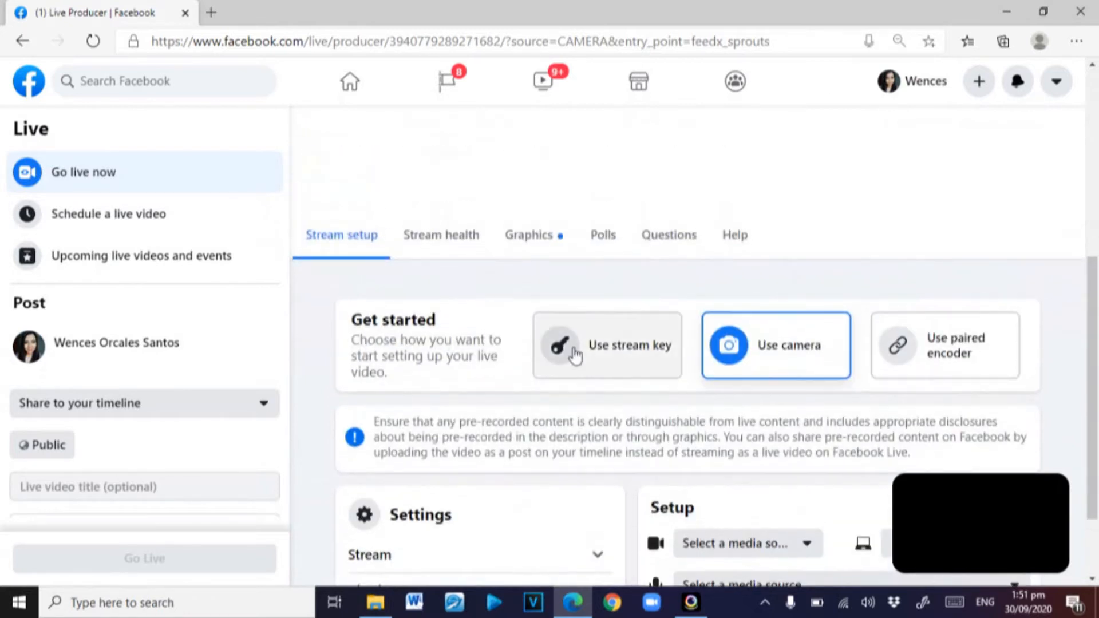
Start a screen share and list the application windows available to share
{"action": "scroll", "scroll_direction": "up", "scroll_amount": 3}
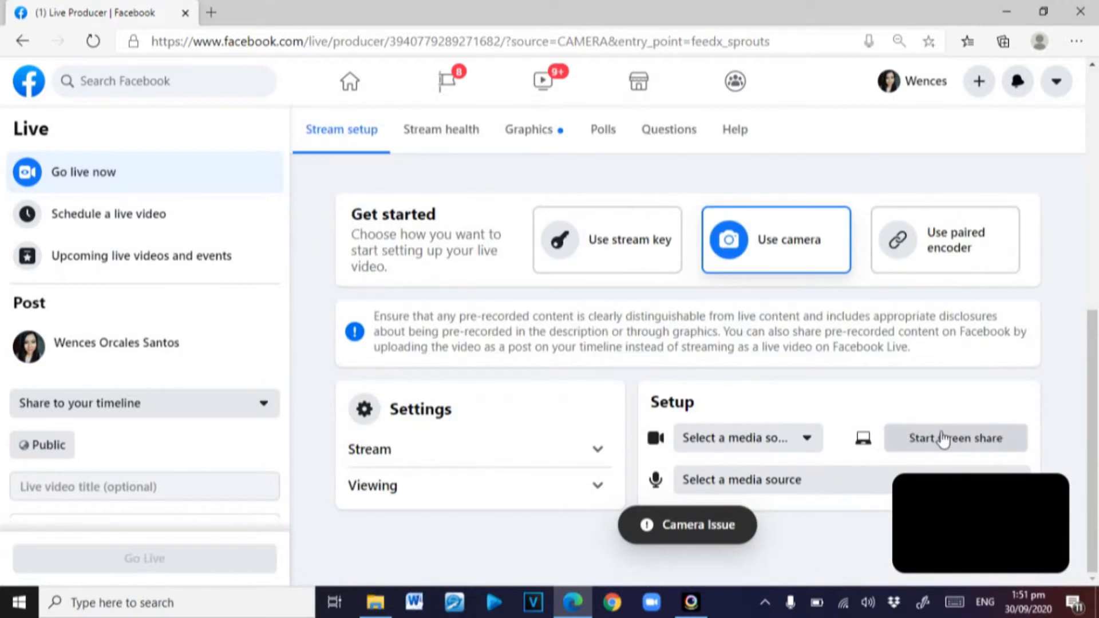
{"action": "left_click", "coordinate": [955, 439]}
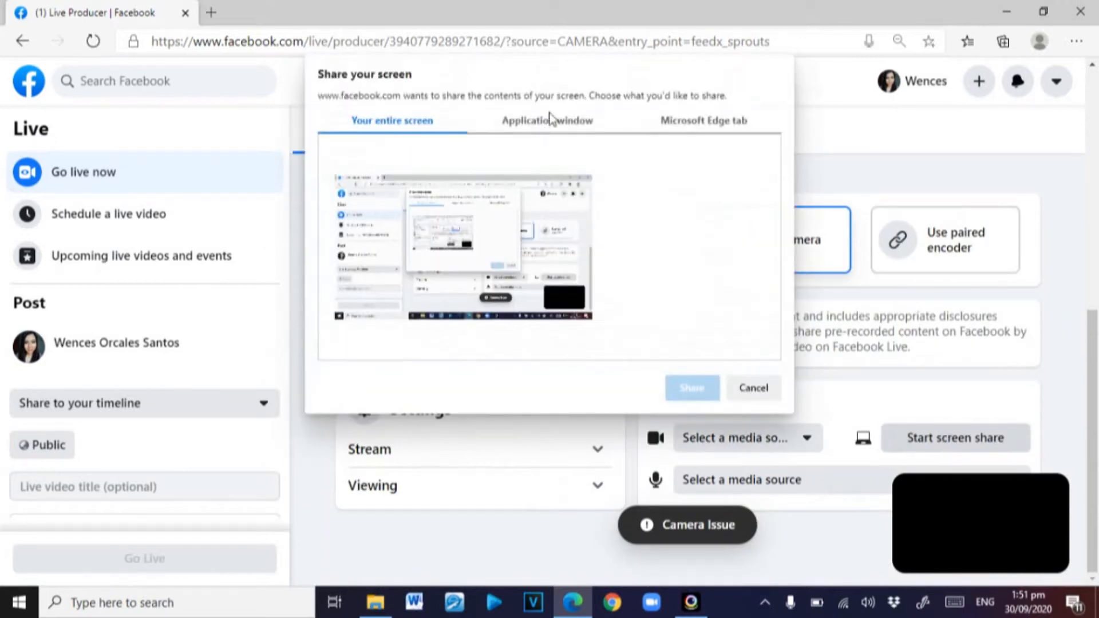
{"action": "left_click", "coordinate": [547, 120]}
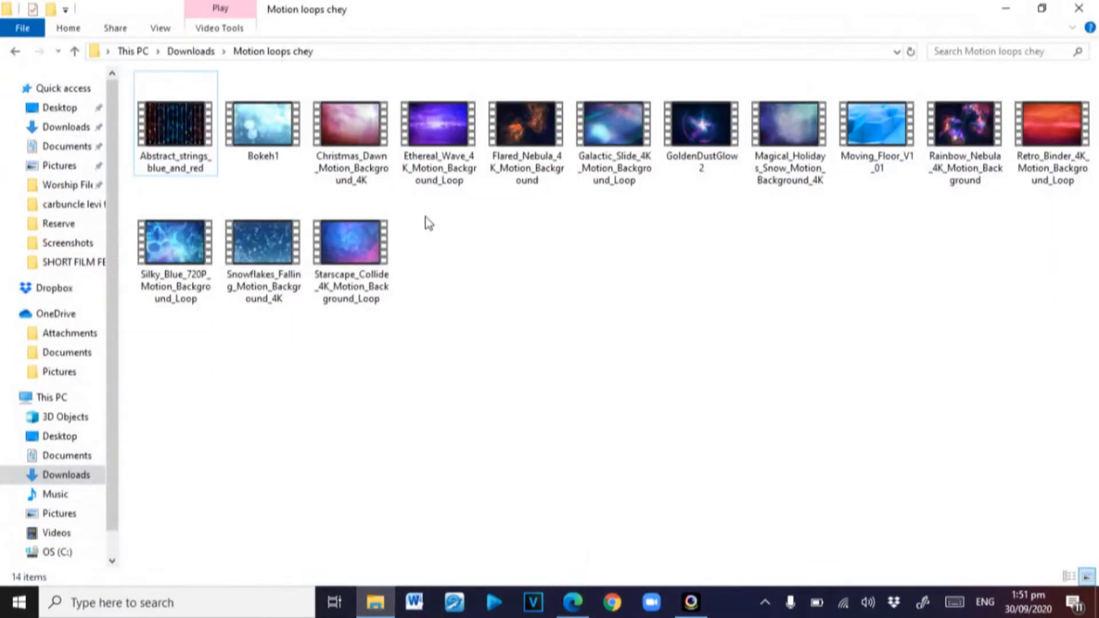
Play Silky_Blue_720P_Motion_Background_Loop in Movies & TV and adjust its playback controls
{"action": "double_click", "coordinate": [175, 125]}
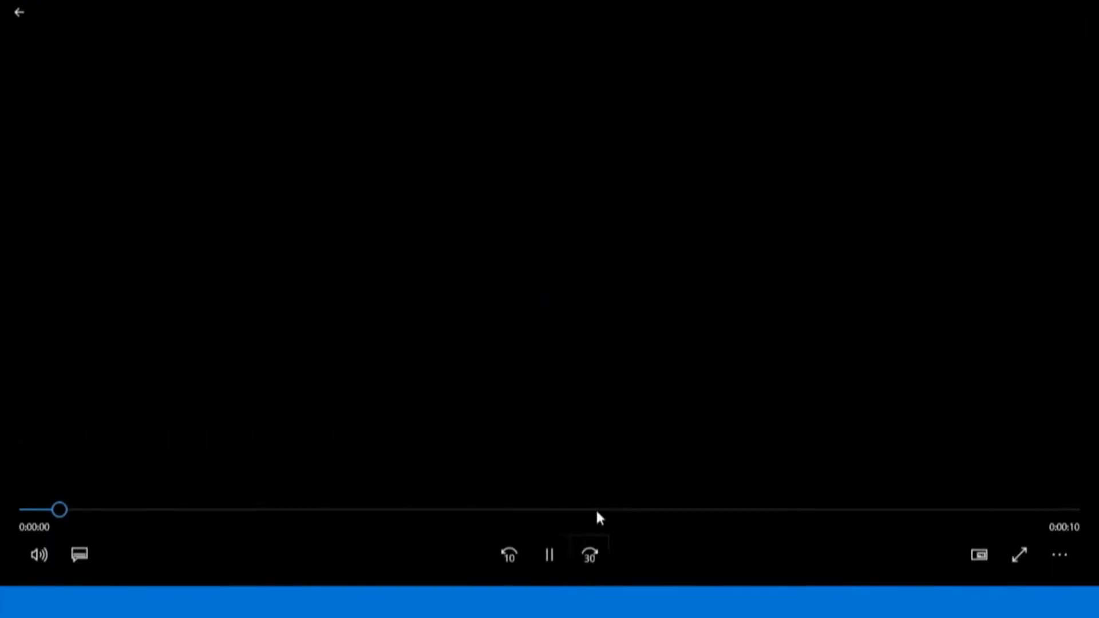
{"action": "left_click", "coordinate": [549, 554]}
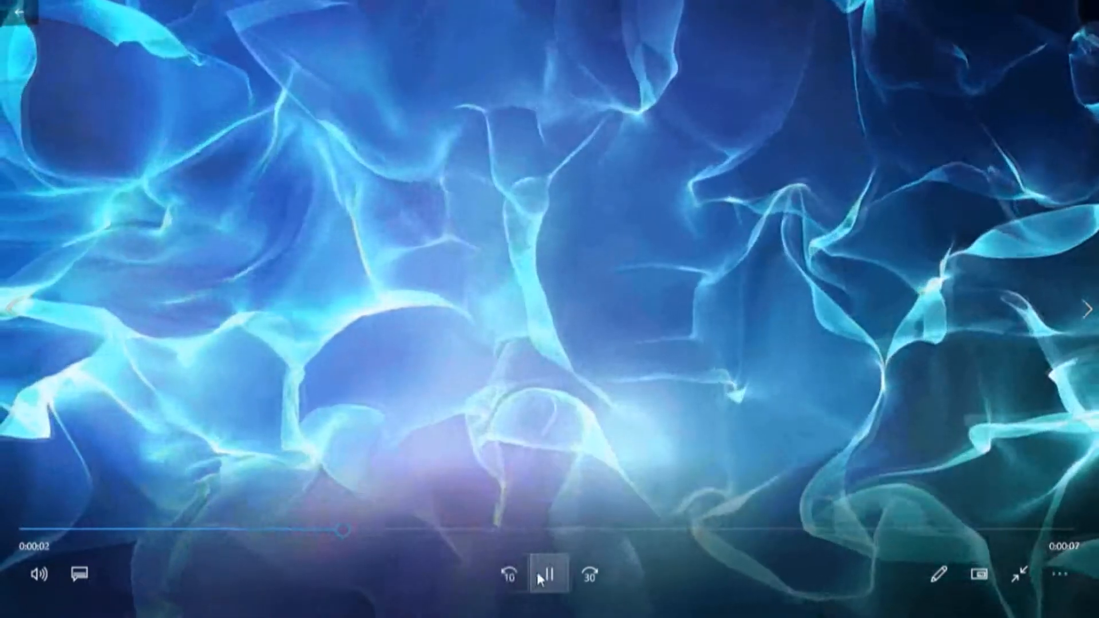
{"action": "left_click", "coordinate": [549, 573]}
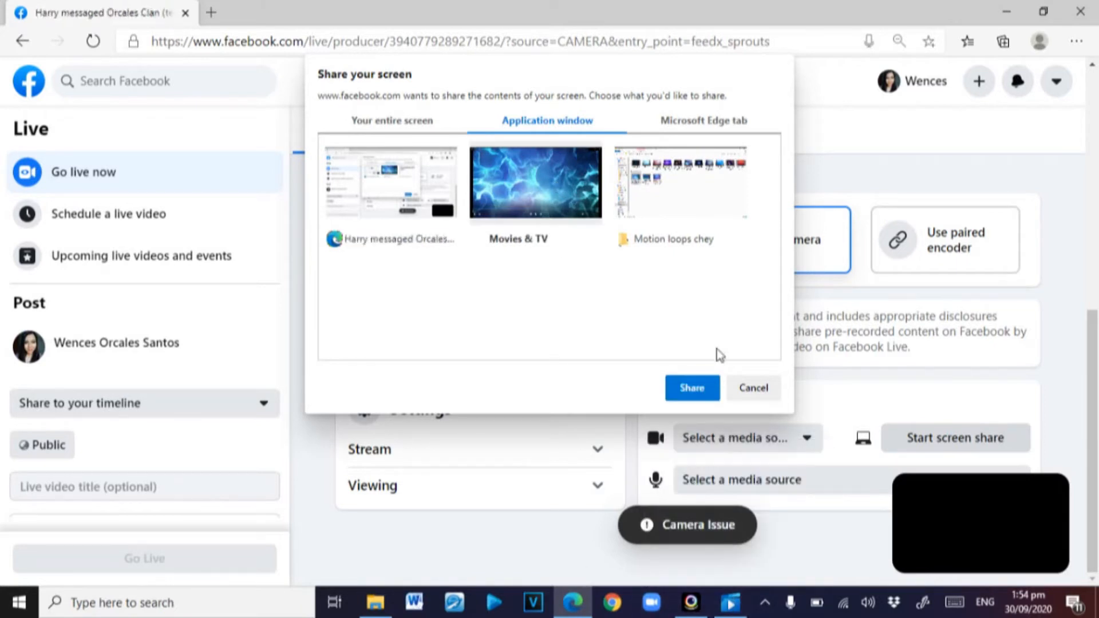
Close the share dialog, leaving Integrated Webcam and Default - Microphone as sources
{"action": "left_click", "coordinate": [691, 389]}
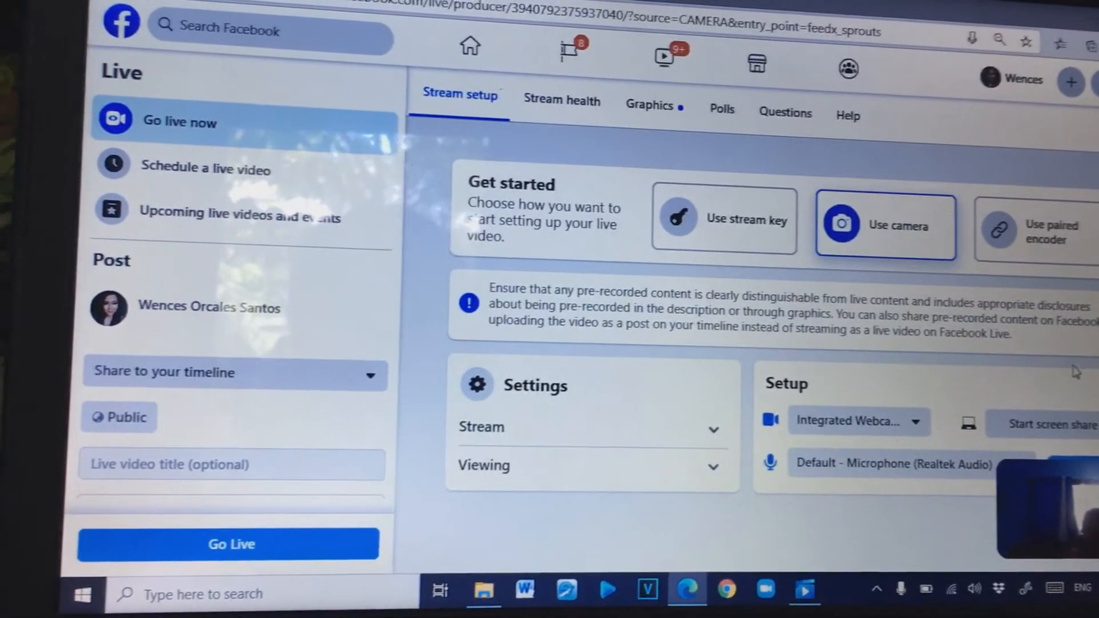
Share the Movies & TV window playing the blue loop and go live
{"action": "left_click", "coordinate": [1044, 423]}
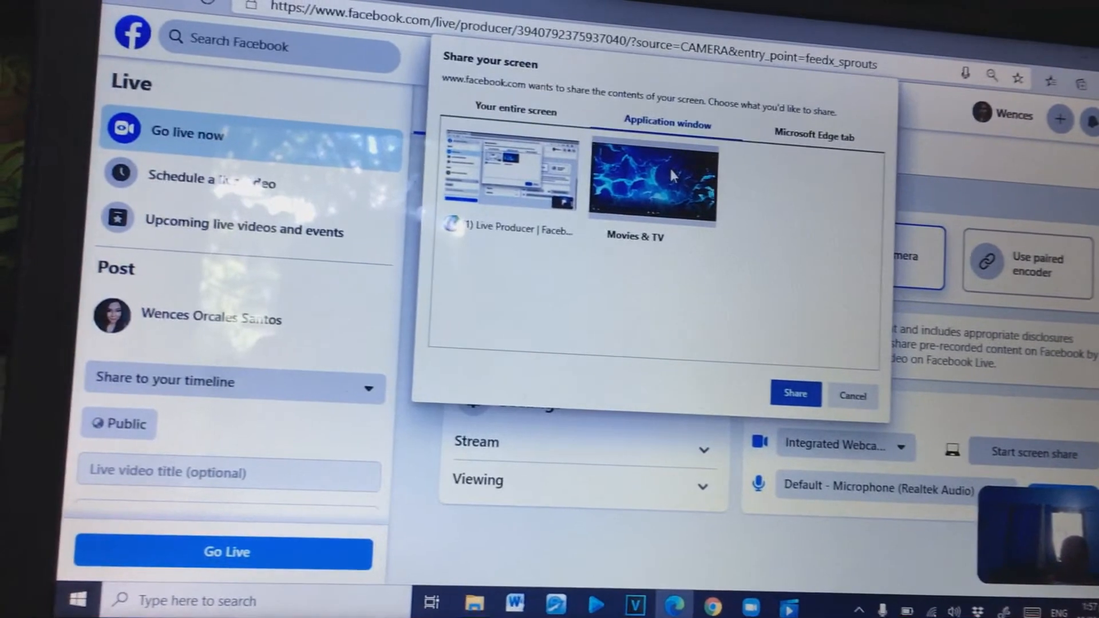
{"action": "left_click", "coordinate": [794, 392]}
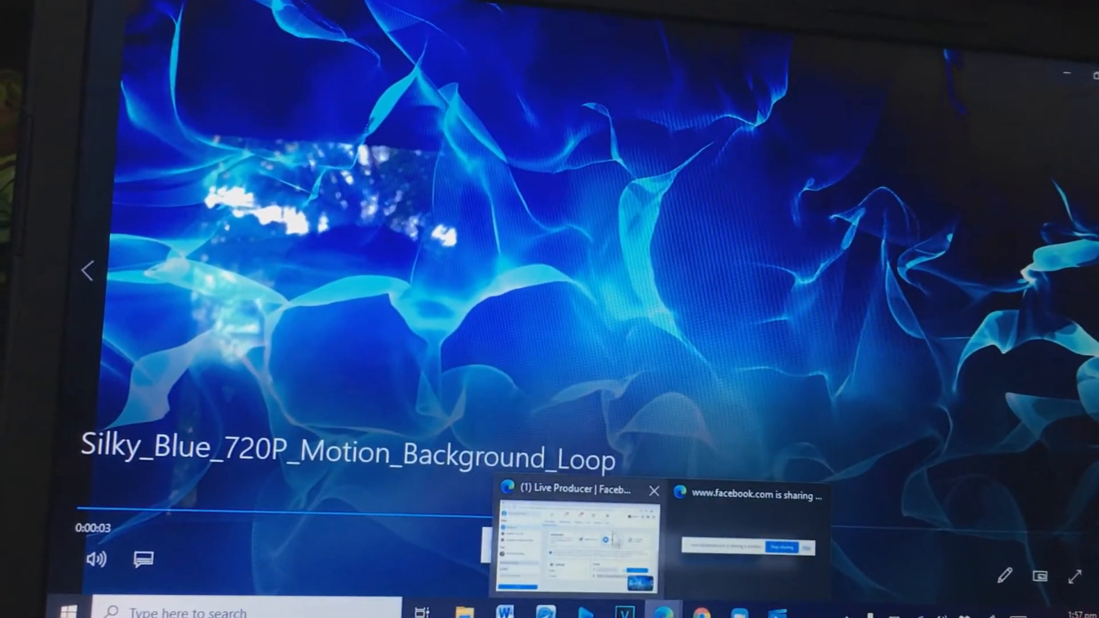
{"action": "left_click", "coordinate": [568, 540]}
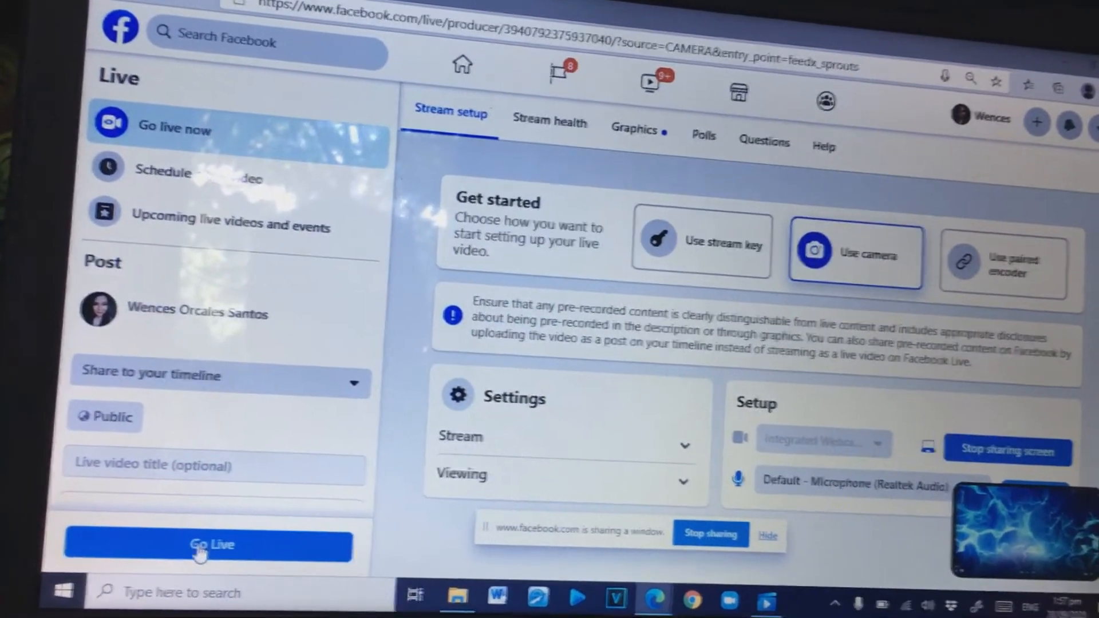
{"action": "left_click", "coordinate": [208, 545]}
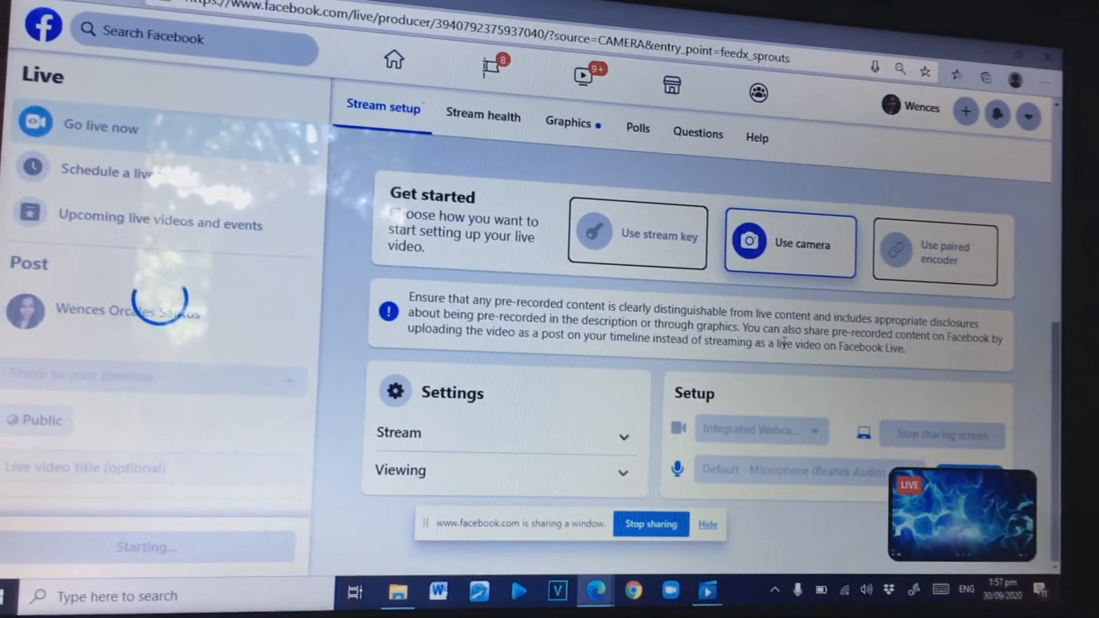
{"action": "left_click", "coordinate": [736, 591]}
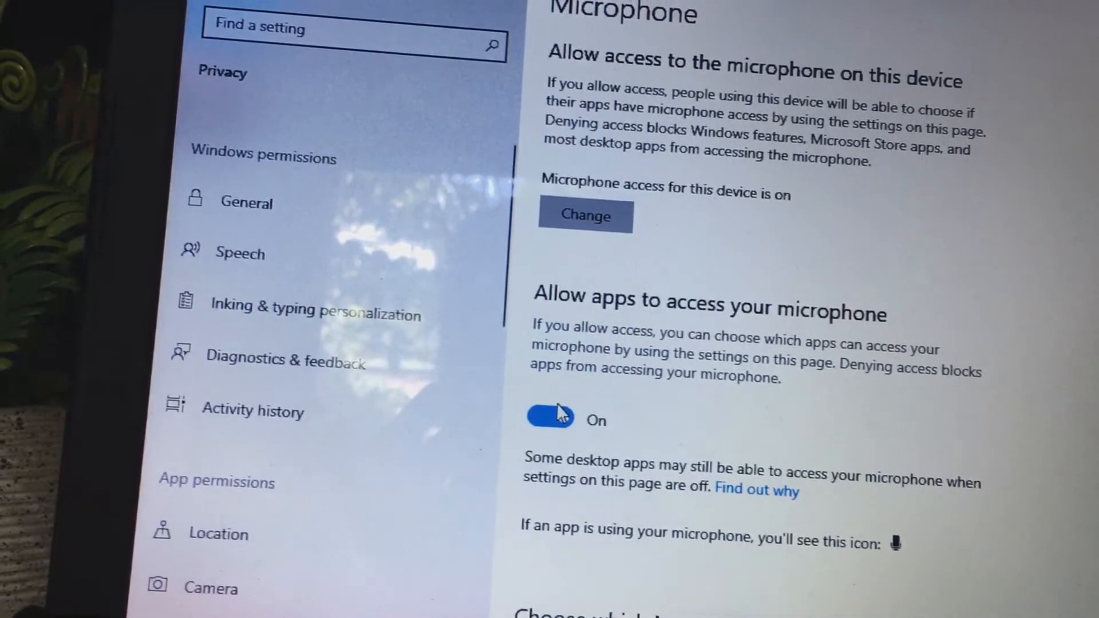
Switch 'Allow apps to access your microphone' to Off and return to the live page
{"action": "left_click", "coordinate": [550, 419]}
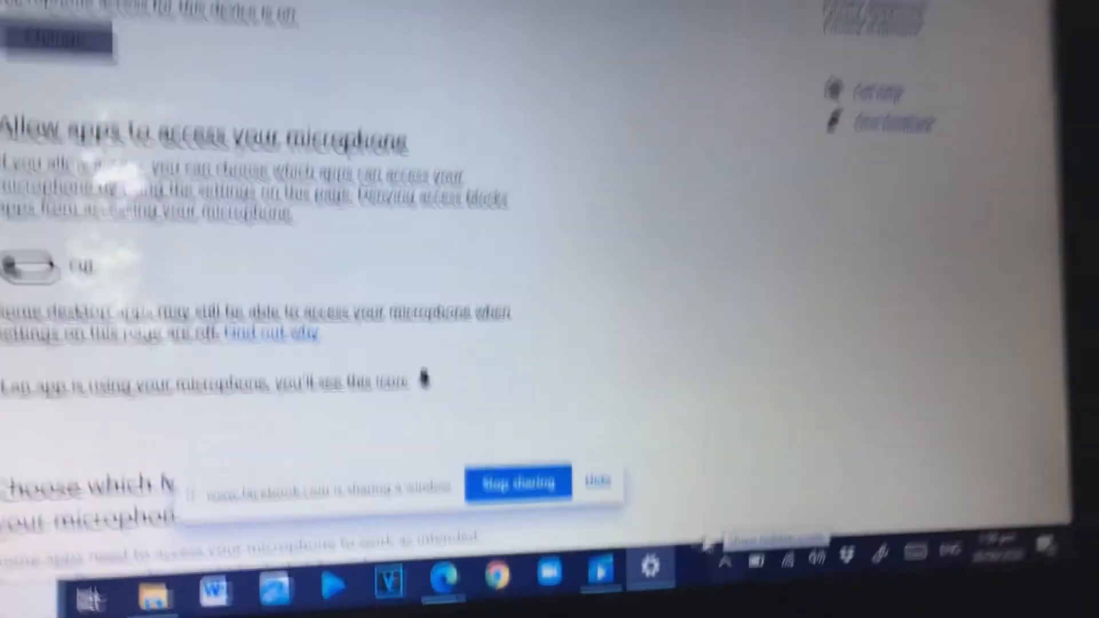
{"action": "mouse_move", "coordinate": [741, 567]}
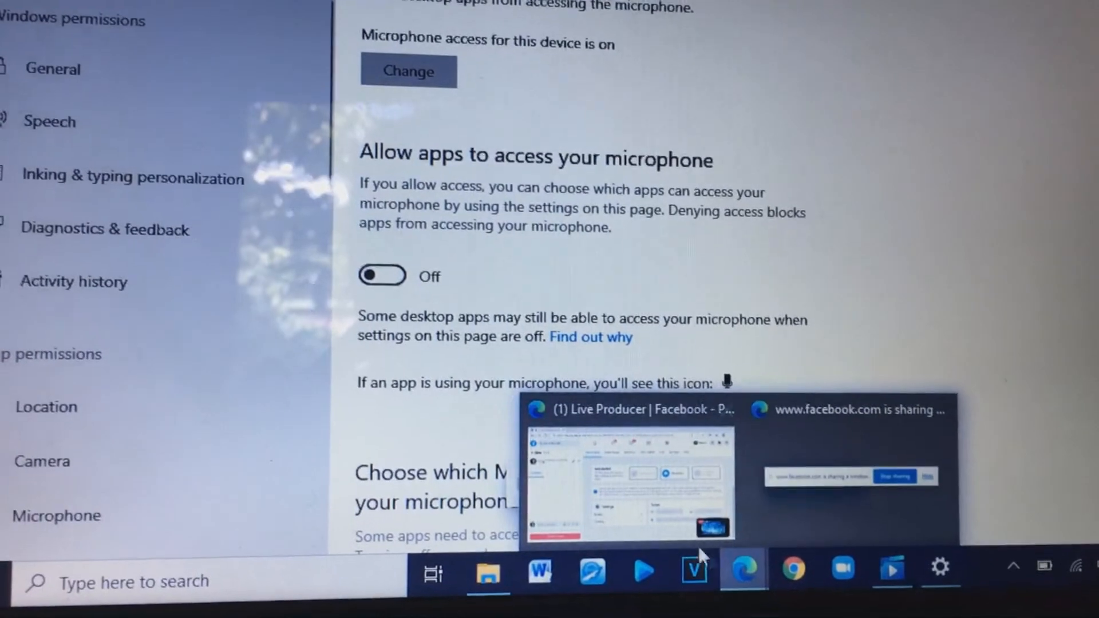
{"action": "left_click", "coordinate": [628, 484]}
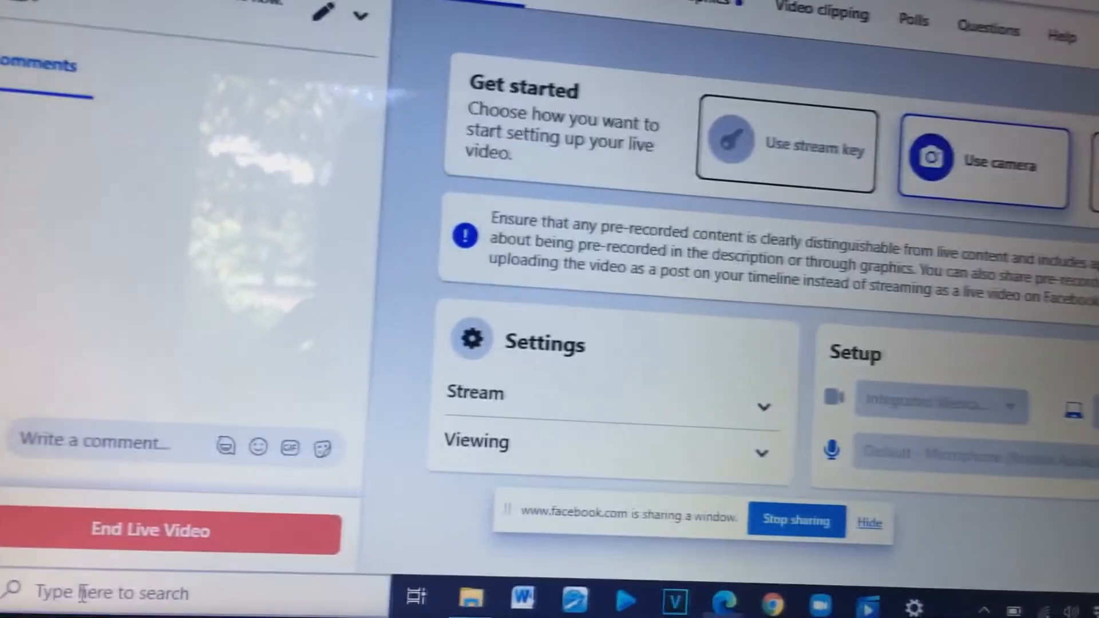
Search 'mi' from the taskbar to reopen Microphone privacy settings
{"action": "type", "text": "mi"}
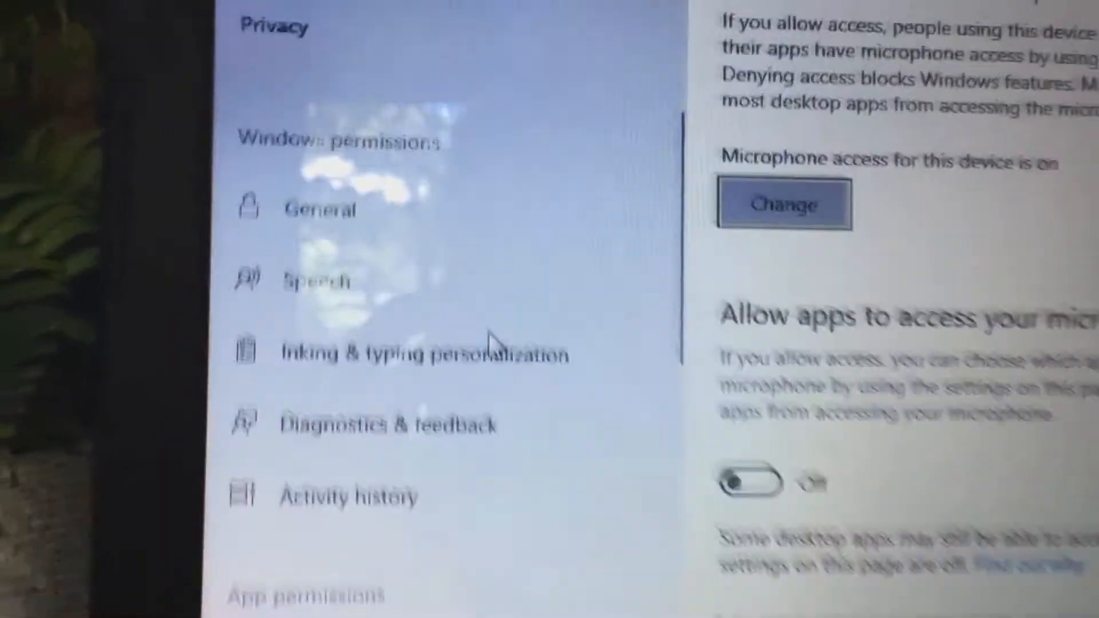
{"action": "scroll", "scroll_direction": "down", "scroll_amount": 3}
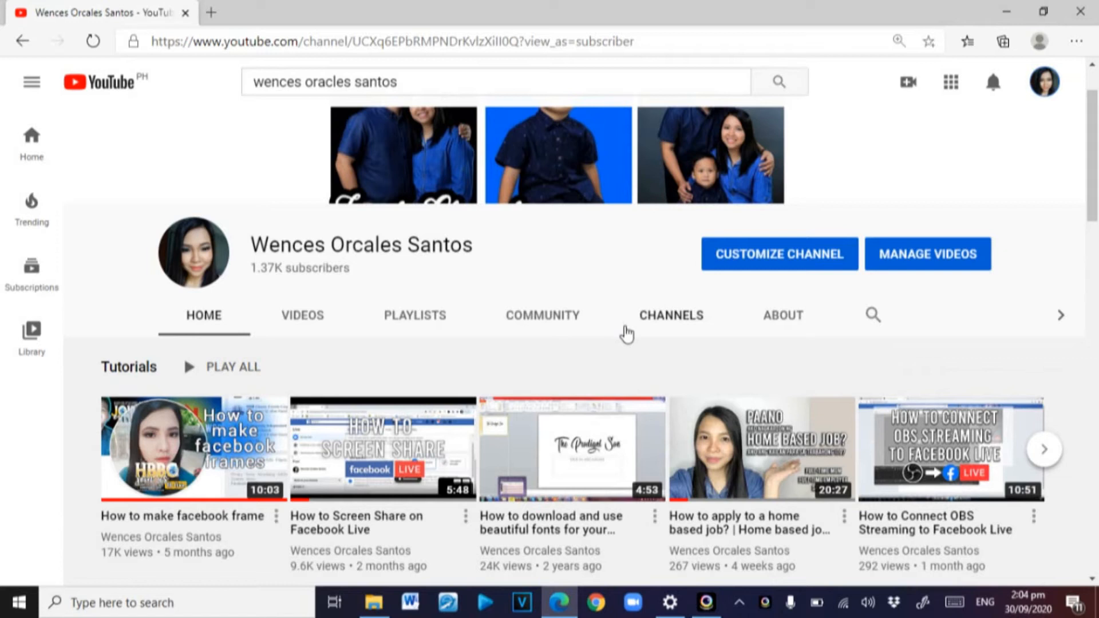
{"action": "mouse_move", "coordinate": [711, 365]}
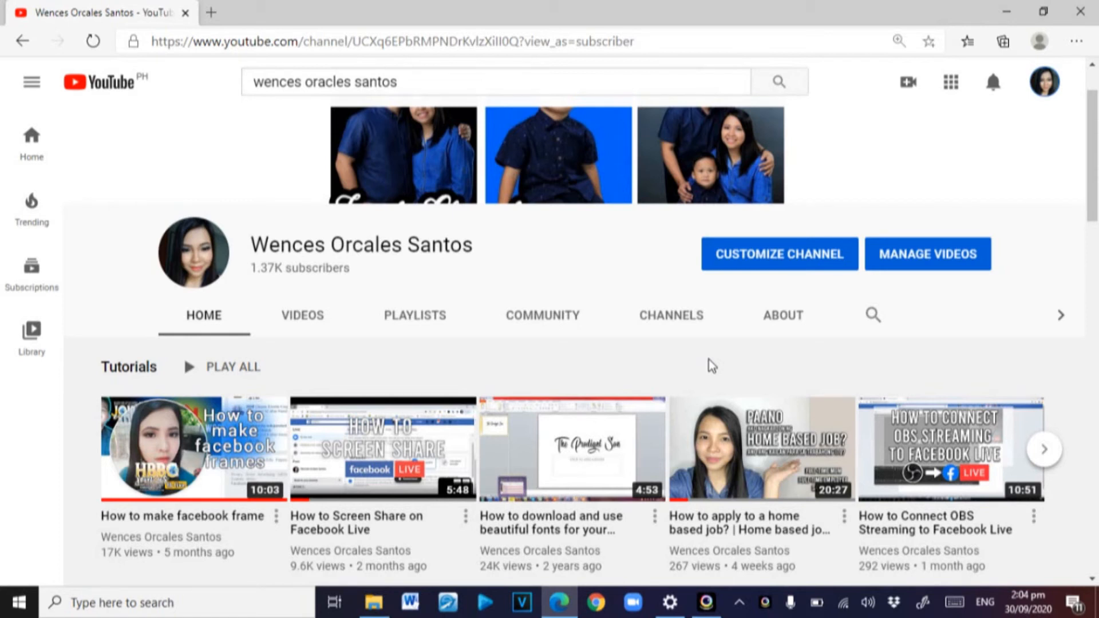
{"action": "mouse_move", "coordinate": [706, 379]}
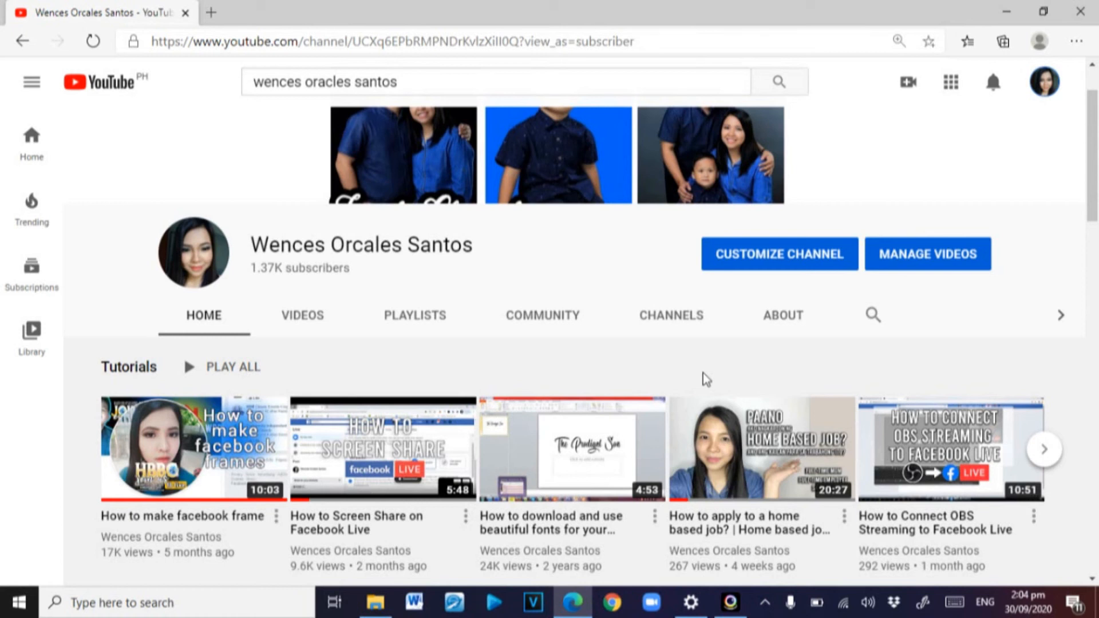
{"action": "mouse_move", "coordinate": [1087, 534]}
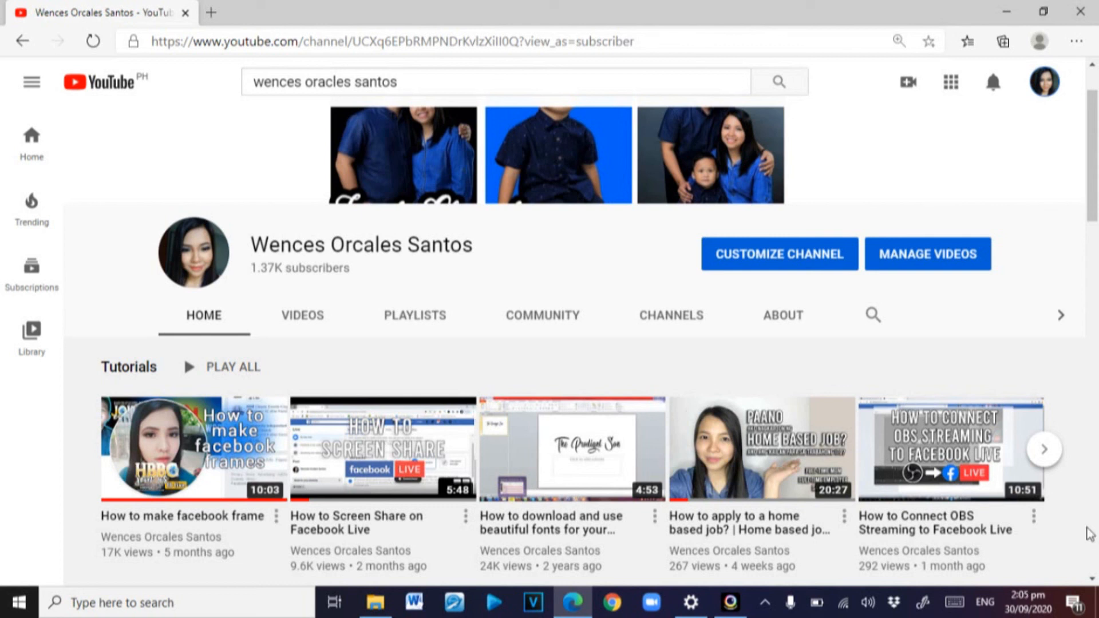